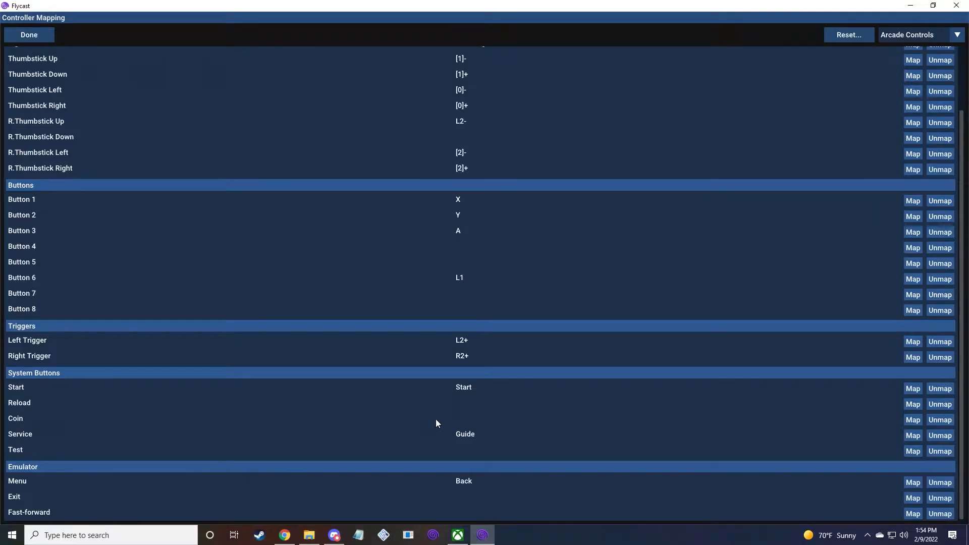
mouse_move(342, 480)
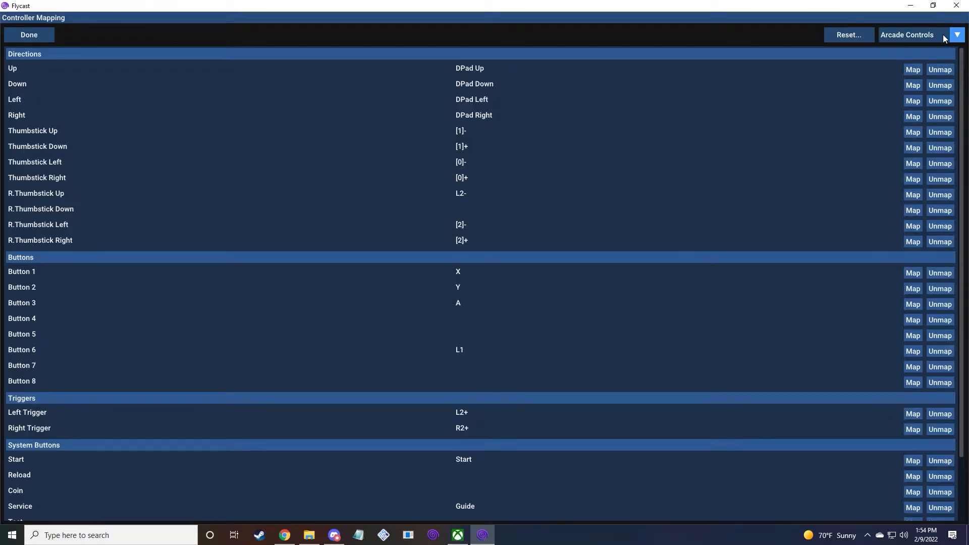
- Switch the input display from Off to On so both players' input histories show over the Lion vs Lei-Fei match
scroll(down, 3)
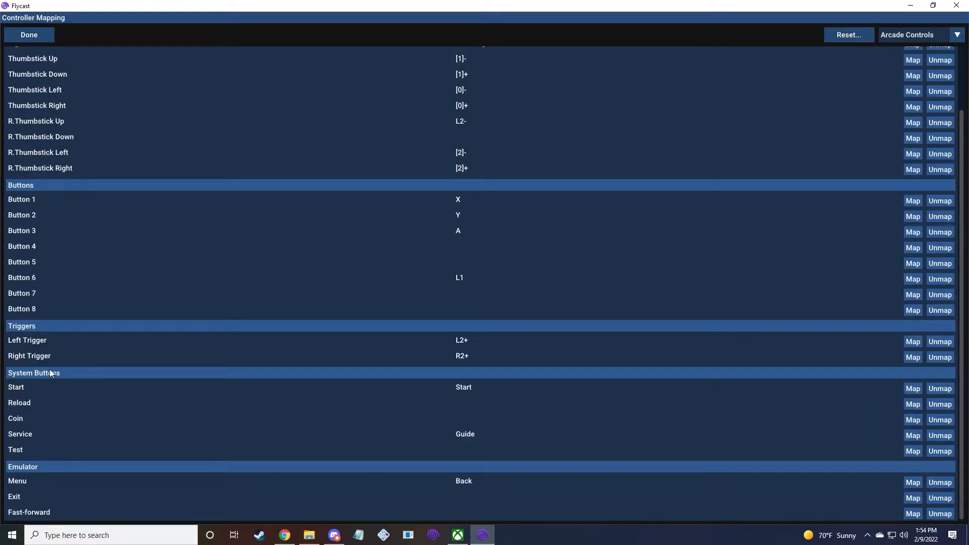
mouse_move(154, 315)
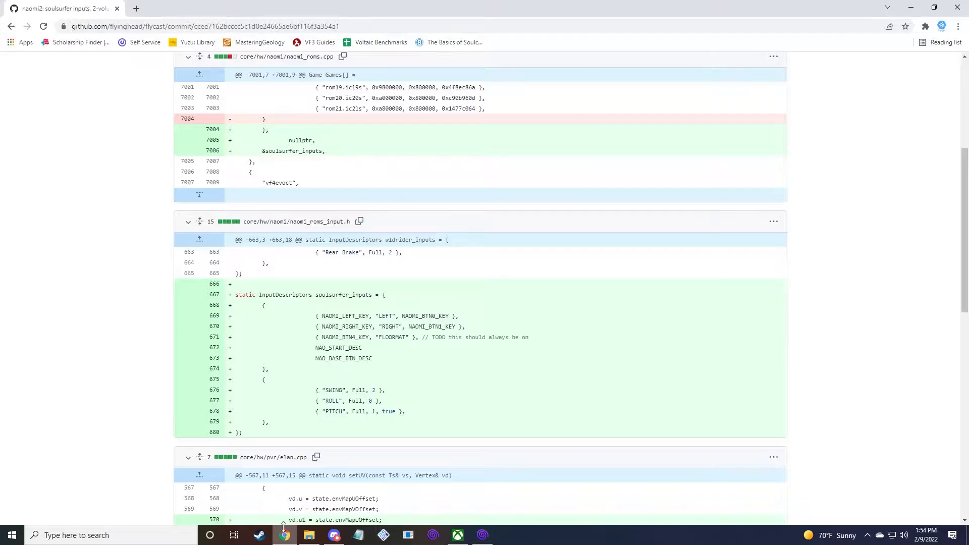
scroll(down, 3)
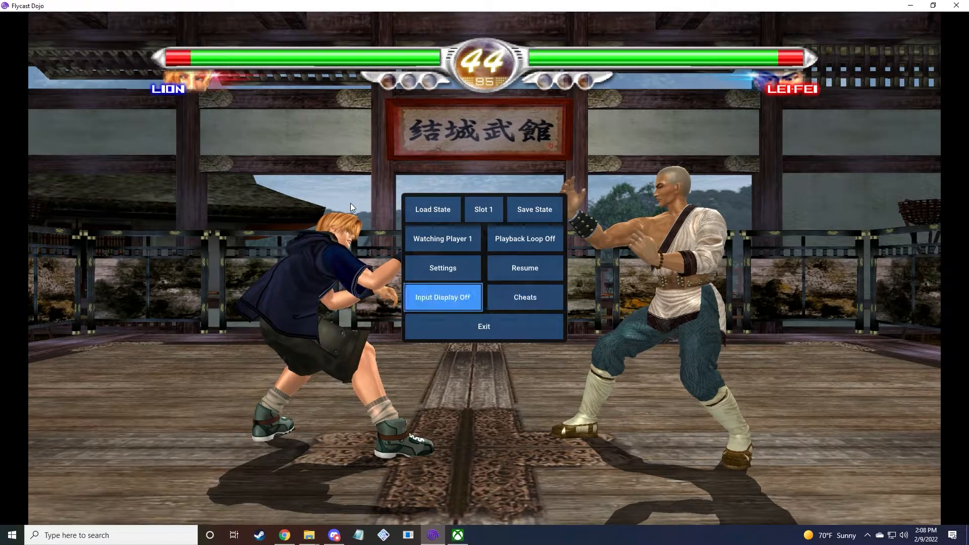
click(442, 297)
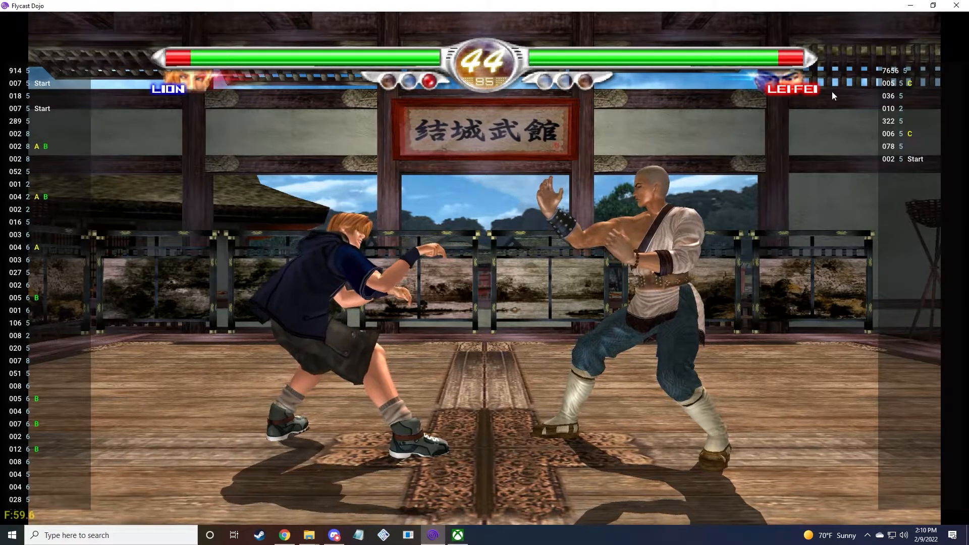
mouse_move(695, 133)
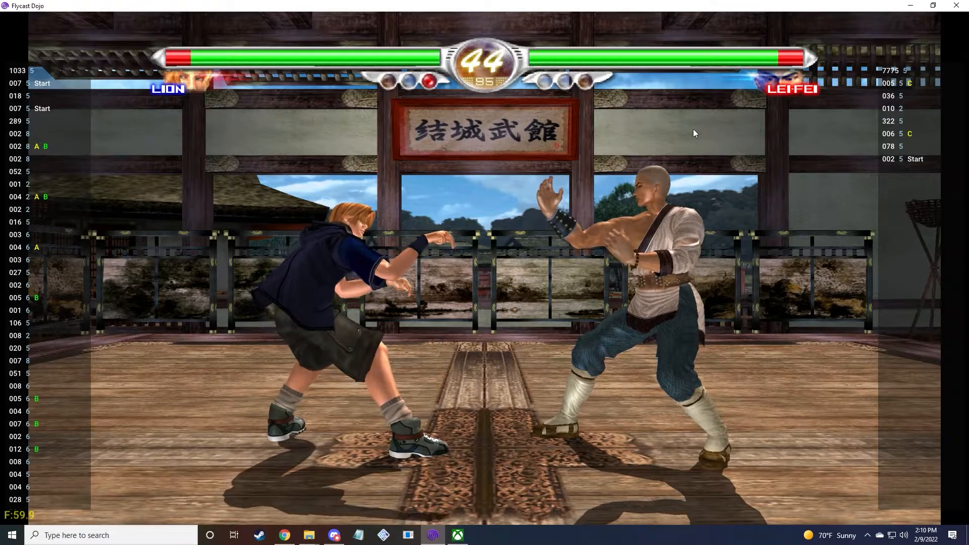